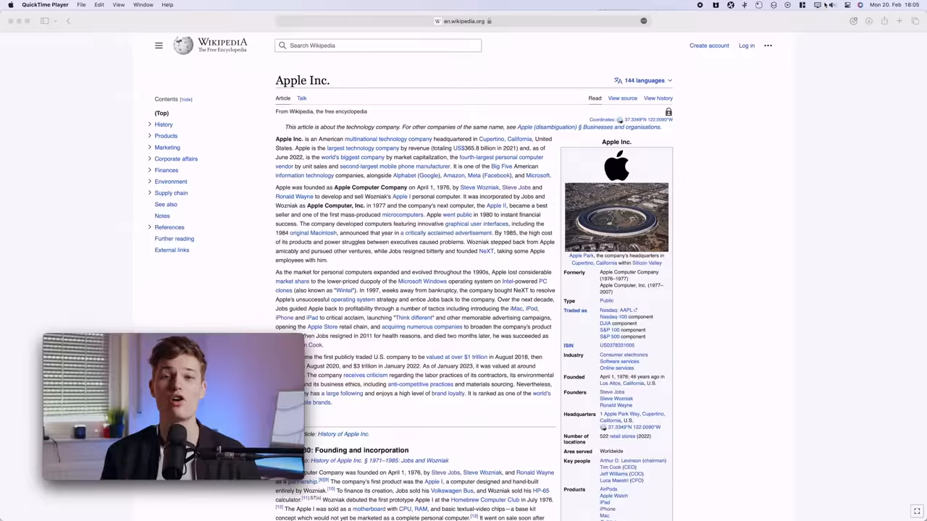
Step: Switch the system to Dark Mode from the Control Center display settings
left_click(817, 11)
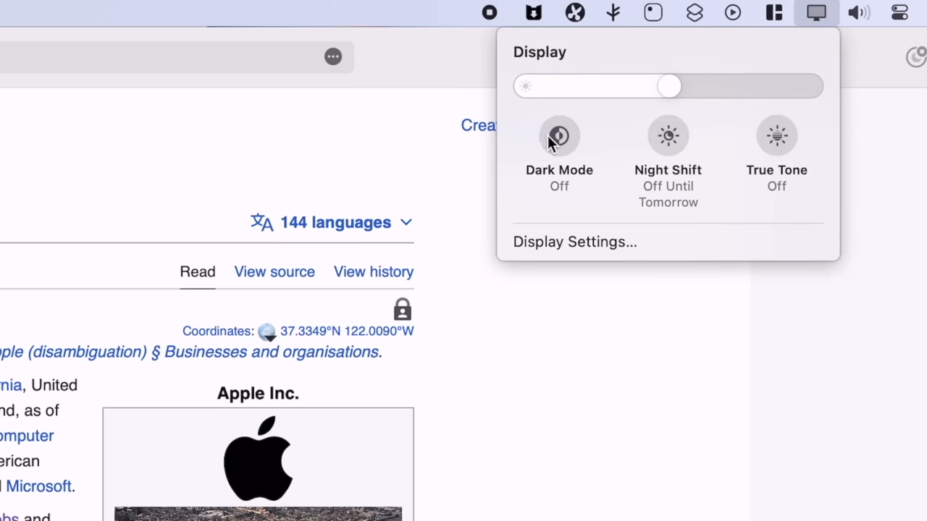
left_click(559, 137)
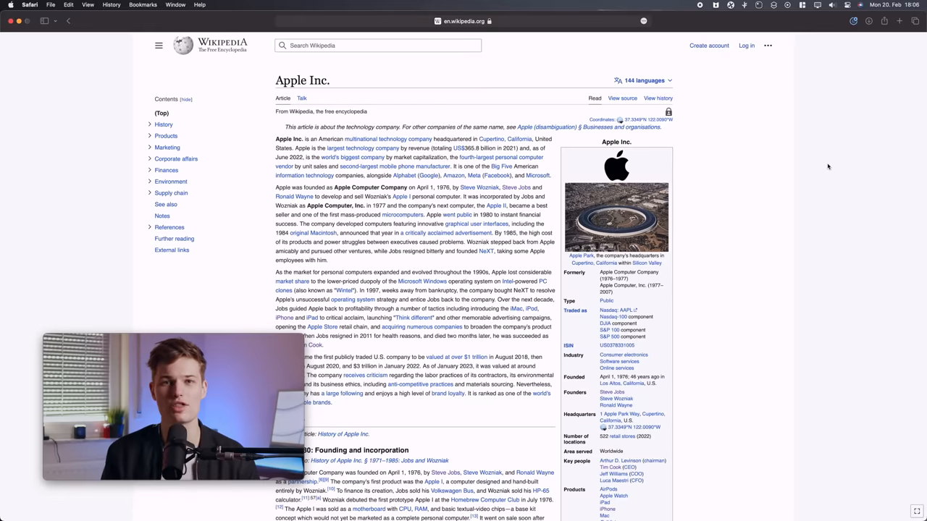
scroll("down", 3)
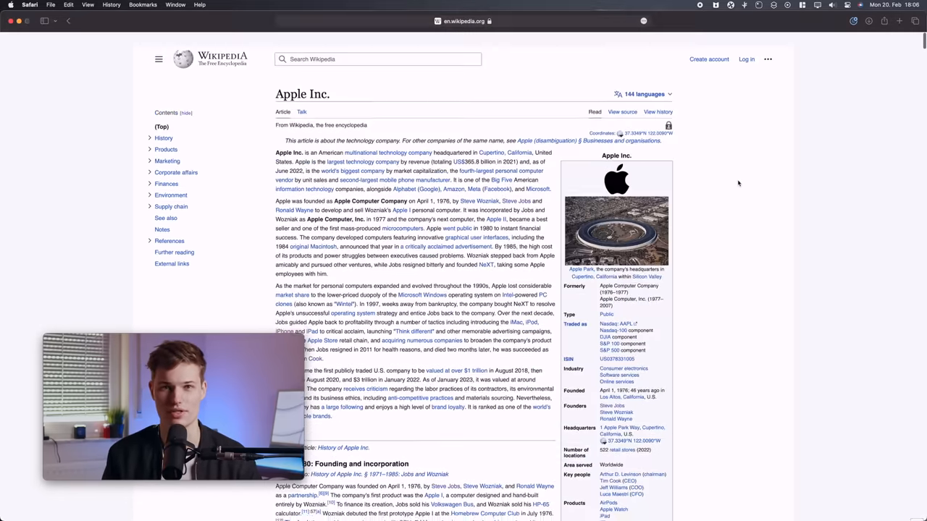
scroll("down", 3)
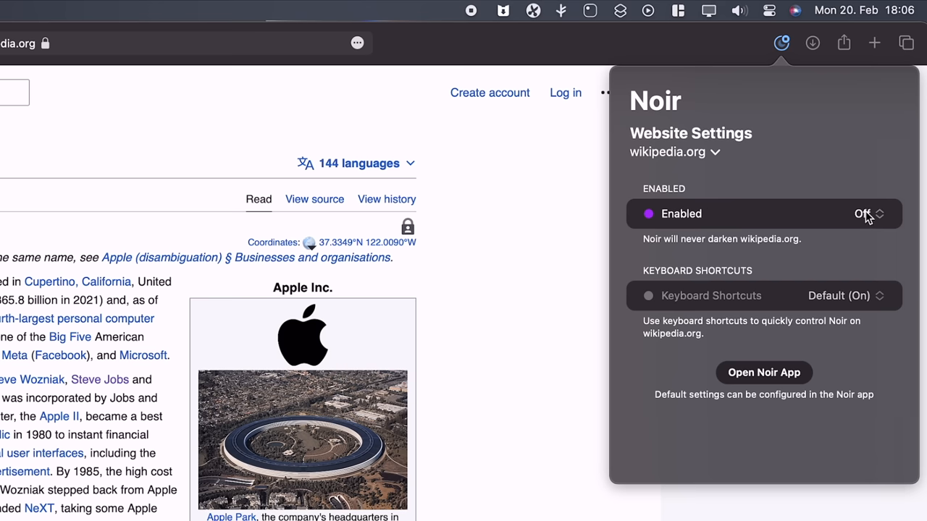
Step: Set Noir to darken wikipedia.org automatically and give it the Black theme
left_click(869, 214)
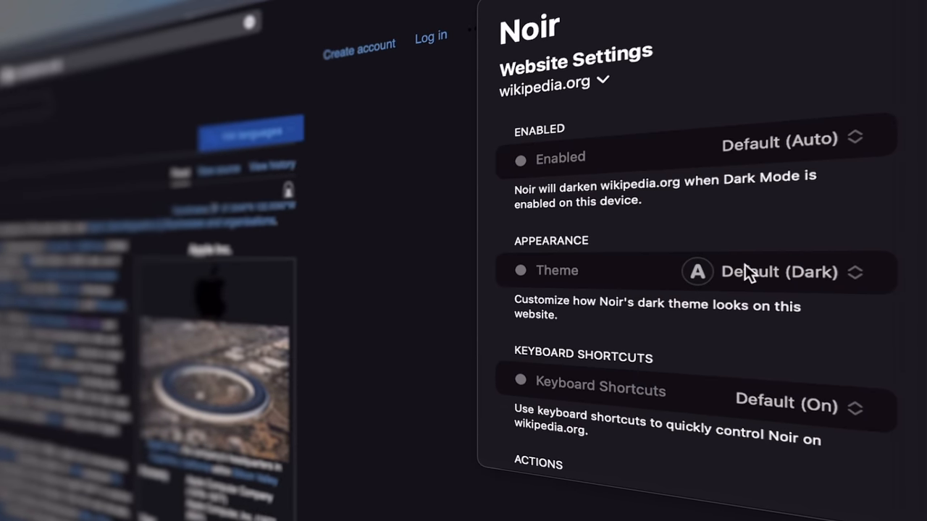
left_click(775, 272)
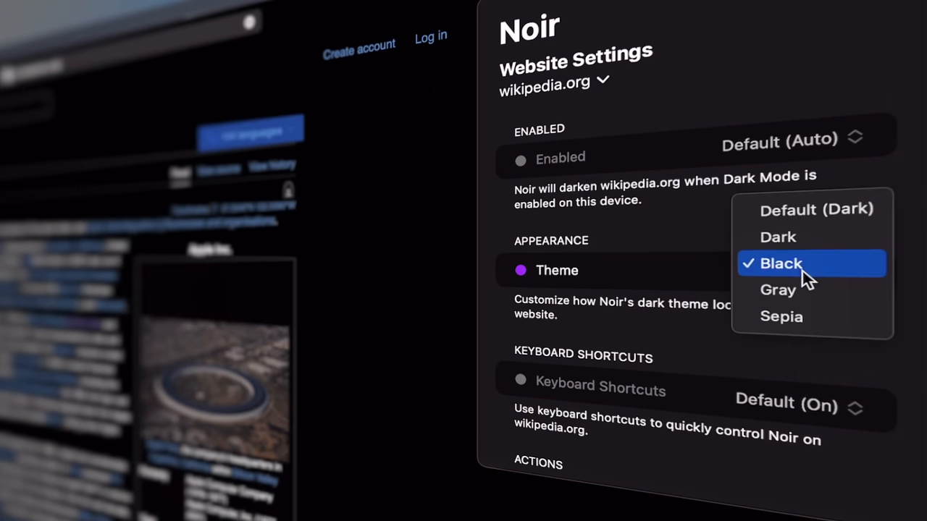
left_click(776, 290)
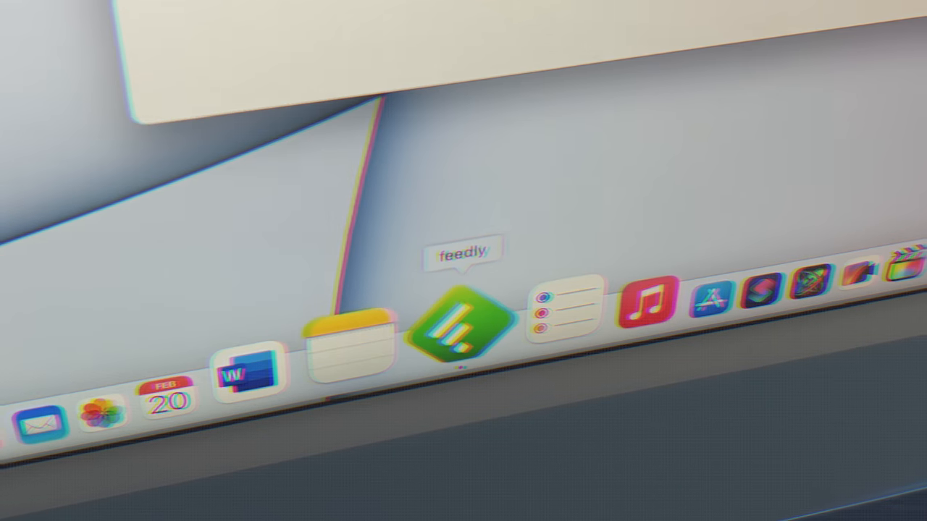
Step: Launch Feedly, read the WhatsApp picture-in-picture article and go to Follow New Sources
left_click(462, 330)
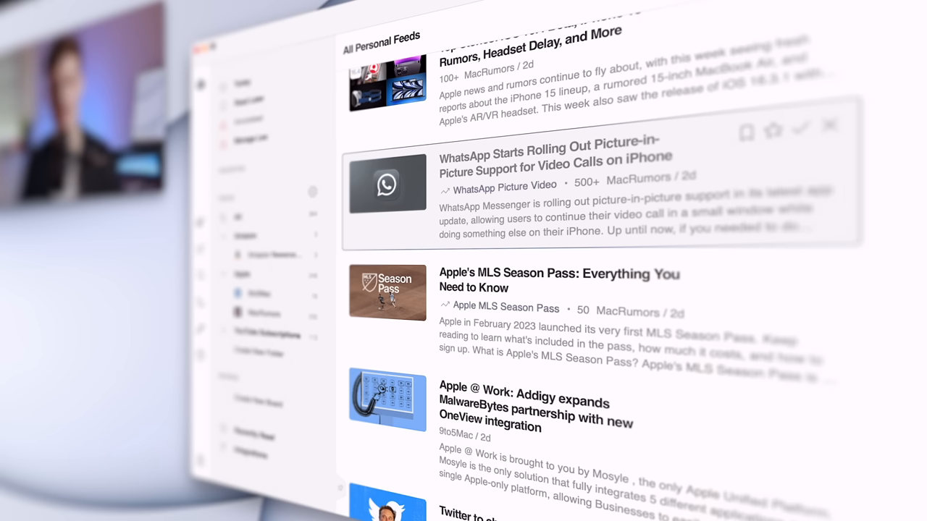
mouse_move(582, 185)
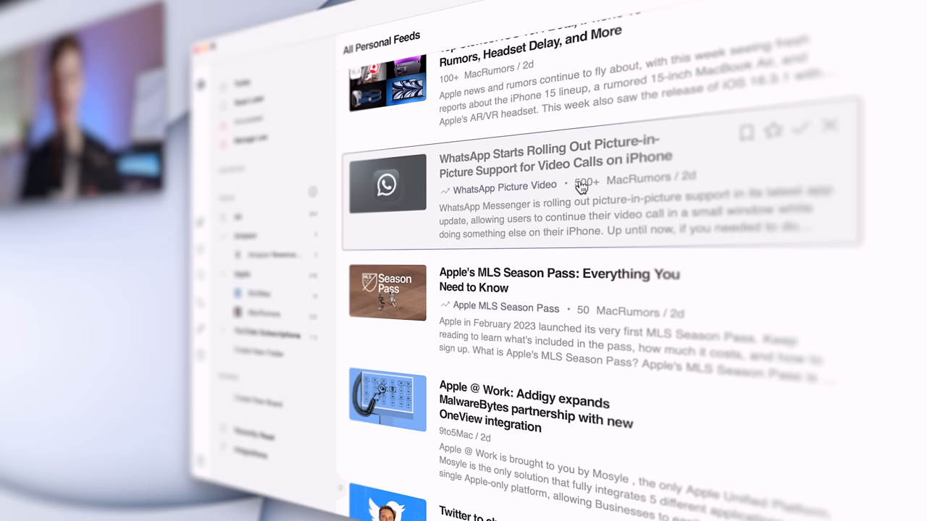
mouse_move(551, 167)
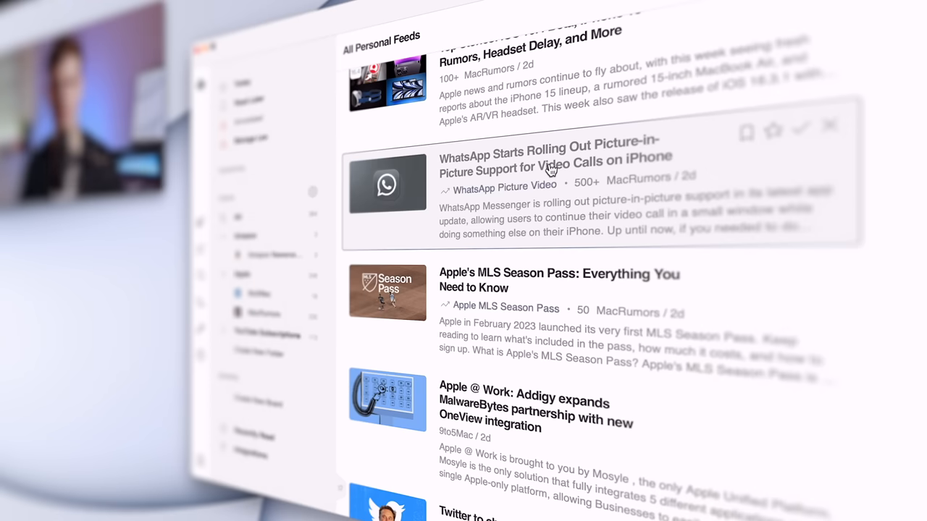
left_click(551, 168)
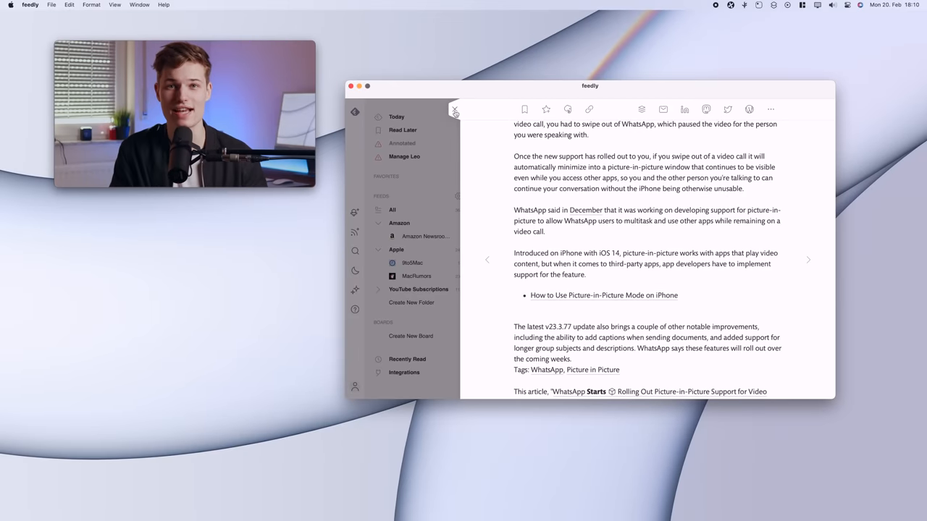
left_click(455, 110)
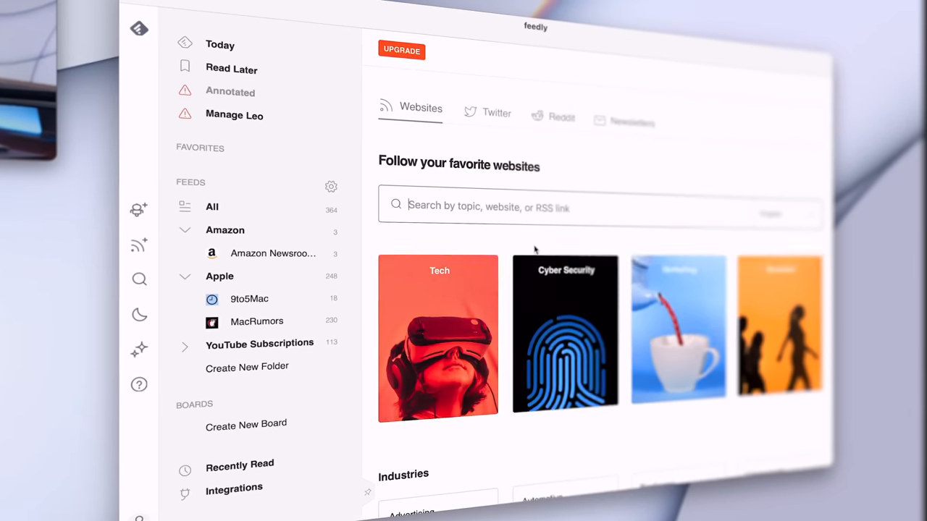
Step: Search sources for '#tech' and browse the Twitter and Reddit source options
type("#tech")
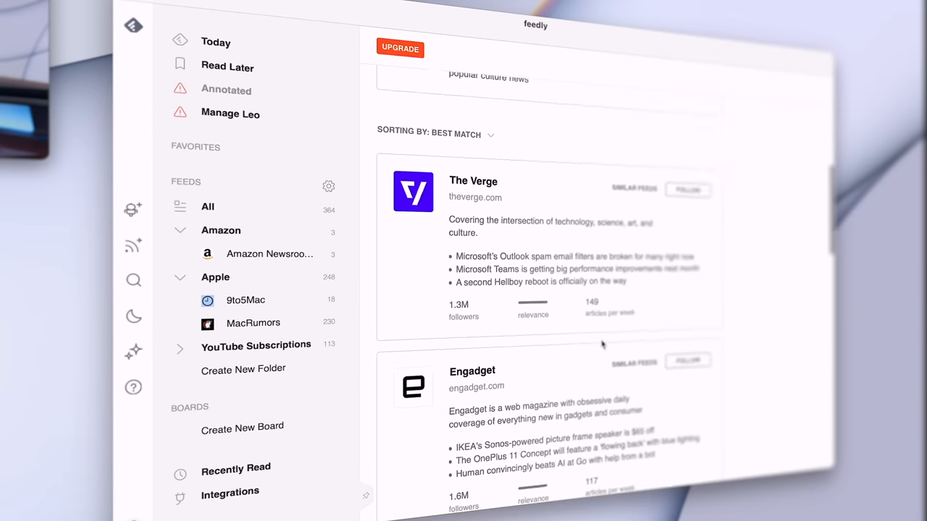
scroll("down", 3)
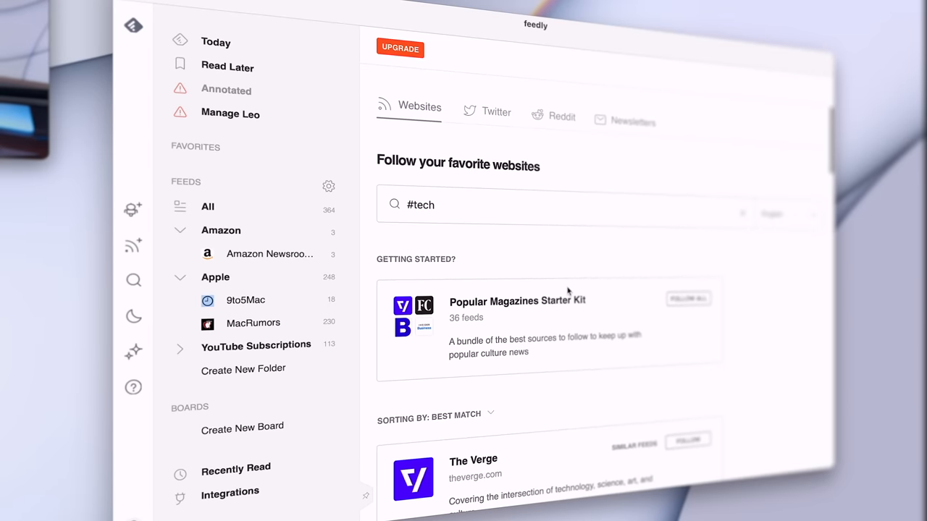
left_click(498, 113)
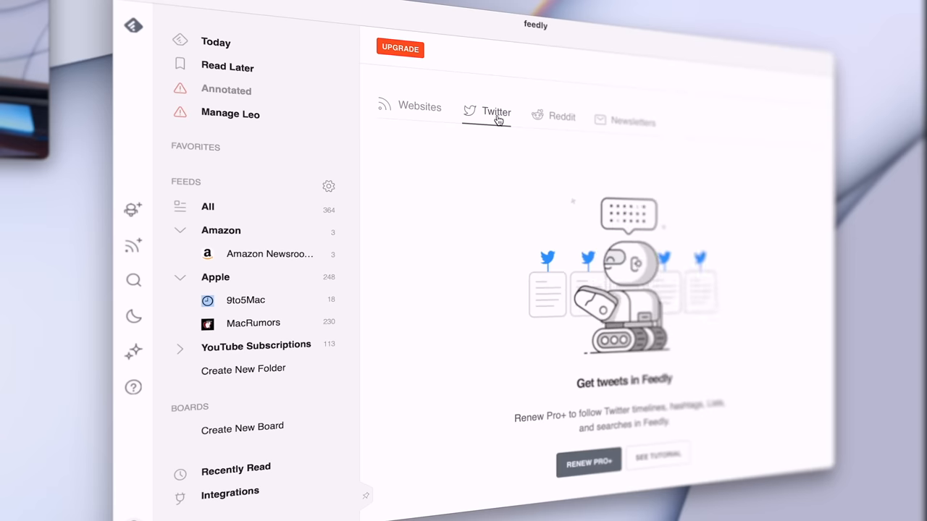
left_click(562, 116)
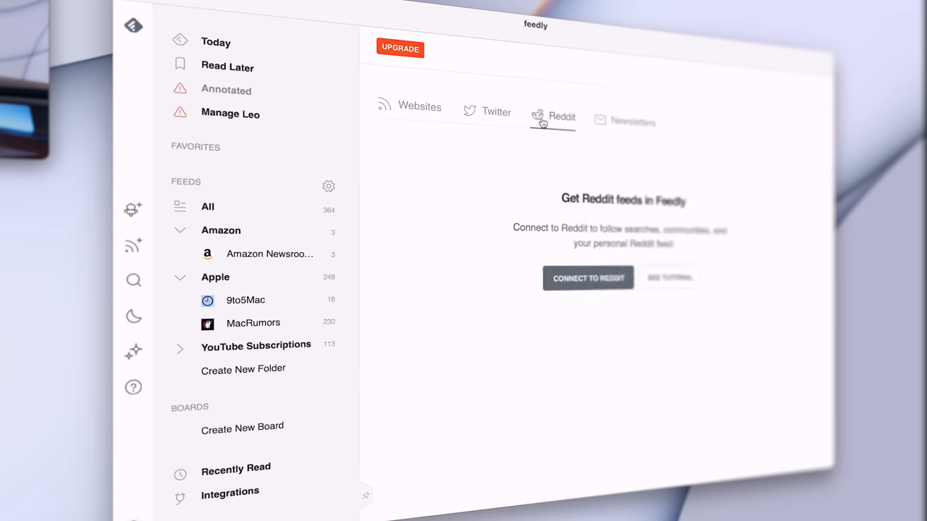
left_click(634, 122)
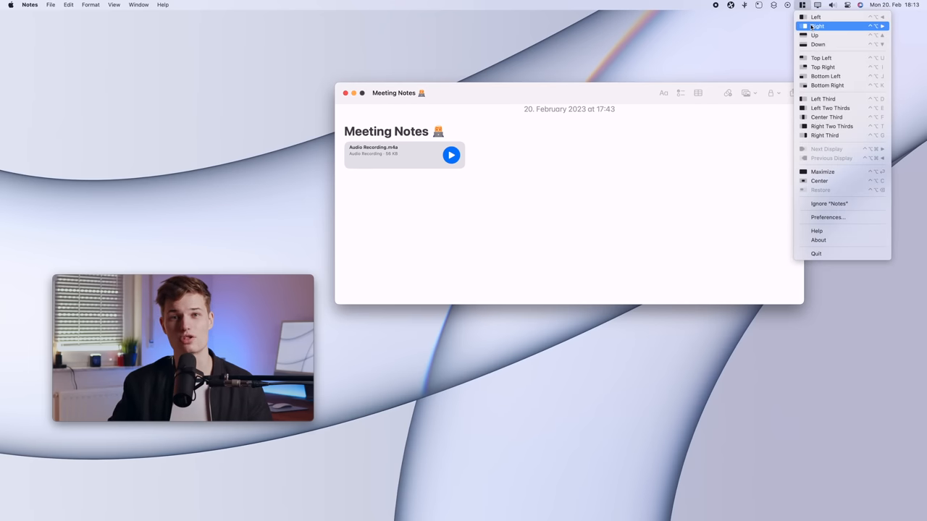
Step: Snap the Meeting Notes window to the right half, then to the centre third with Magnet
left_click(814, 25)
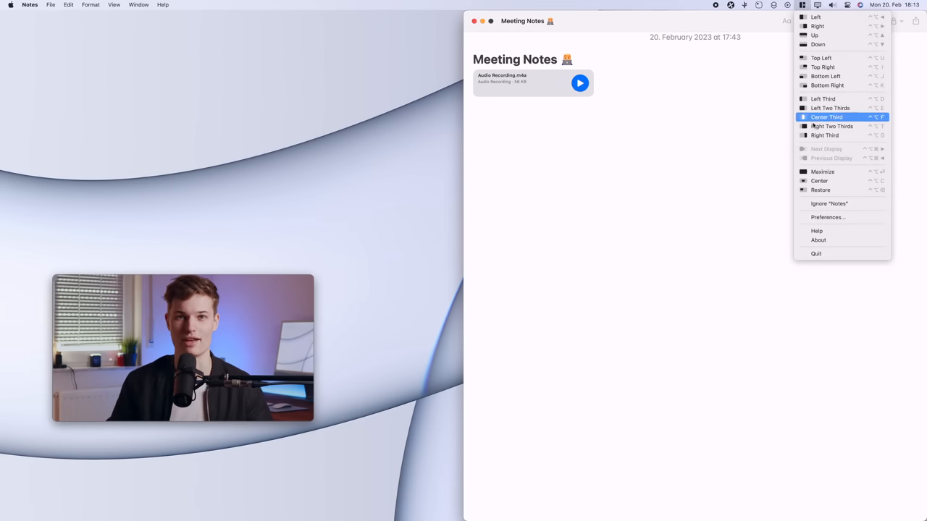
left_click(826, 116)
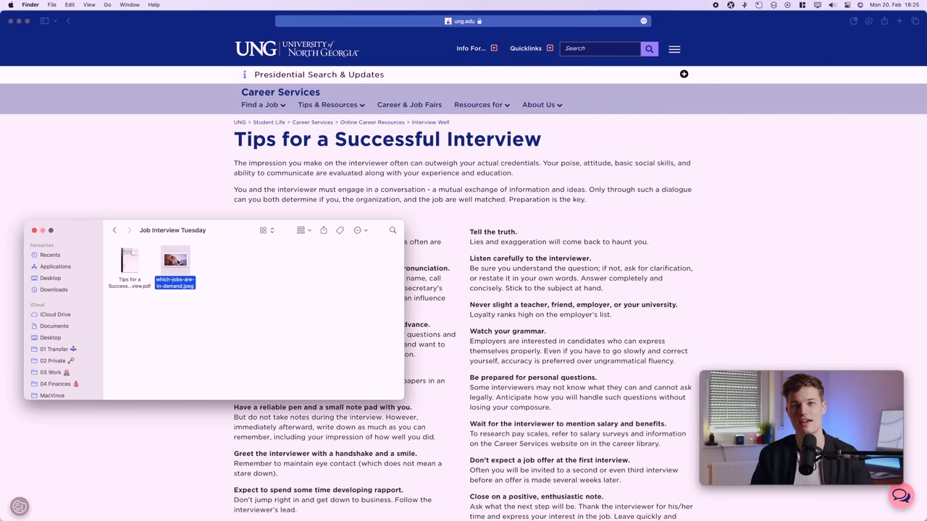
Step: Copy the interview image file so it joins Maccy's clipboard history
right_click(275, 191)
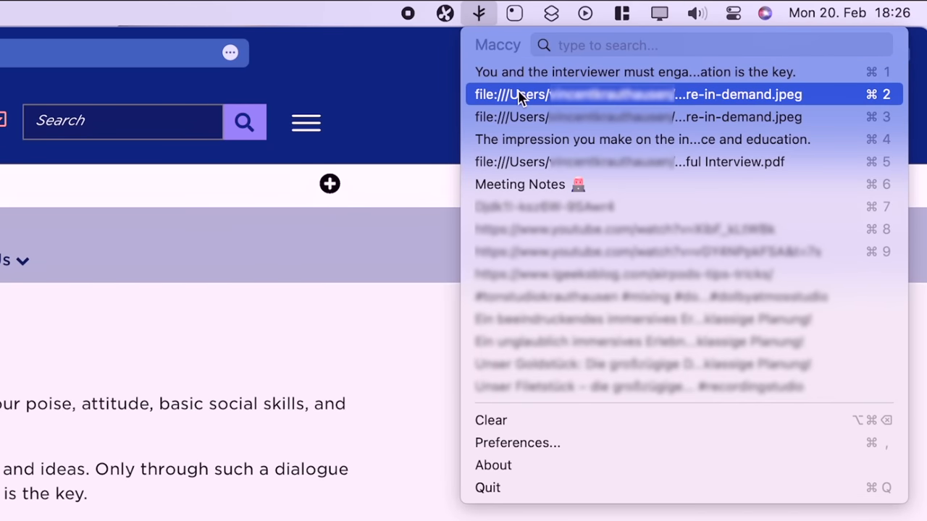
mouse_move(530, 152)
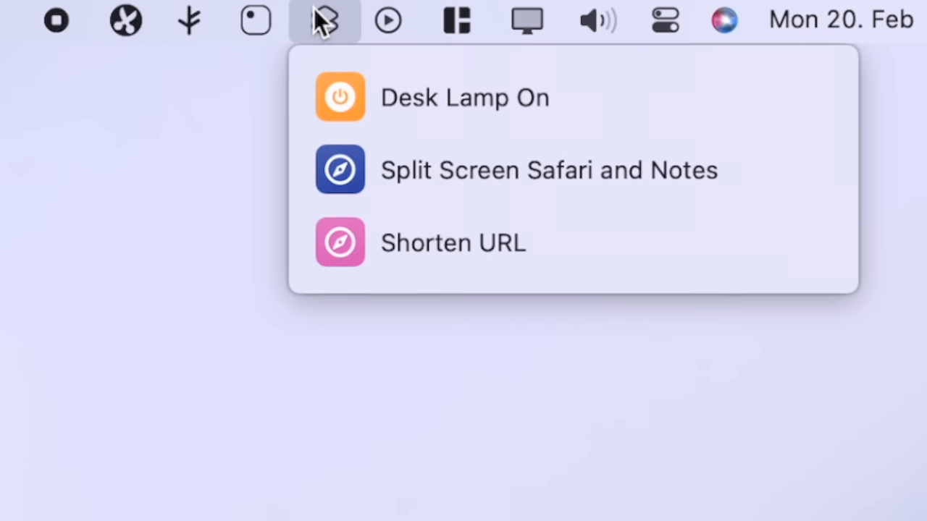
mouse_move(365, 116)
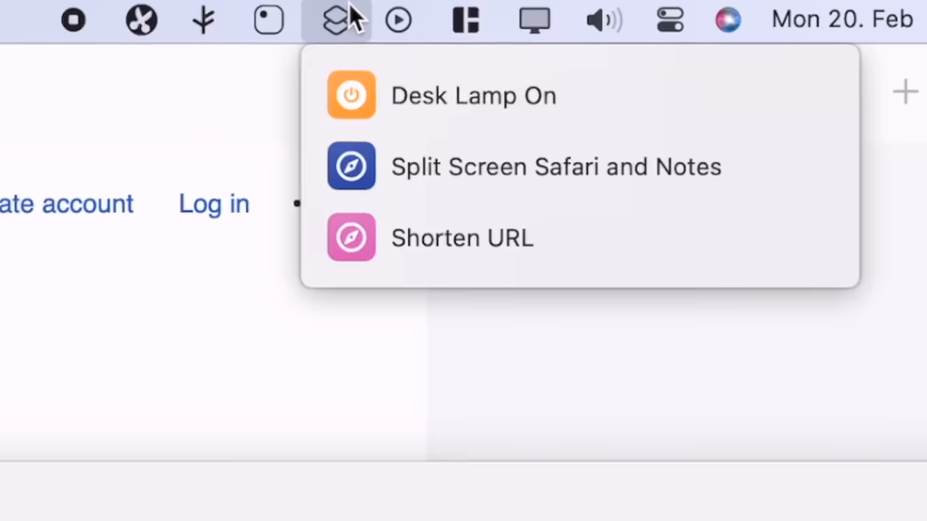
left_click(554, 167)
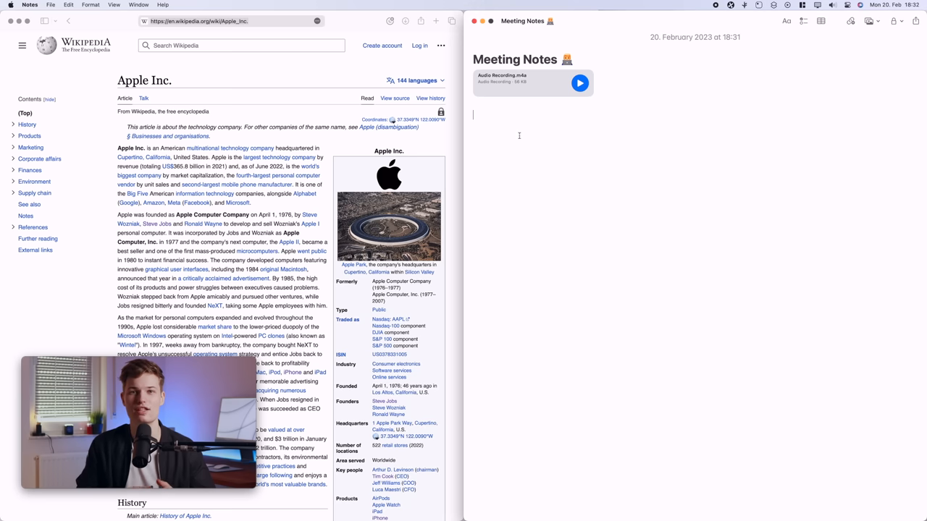
type("https://is.gd/wQlnve")
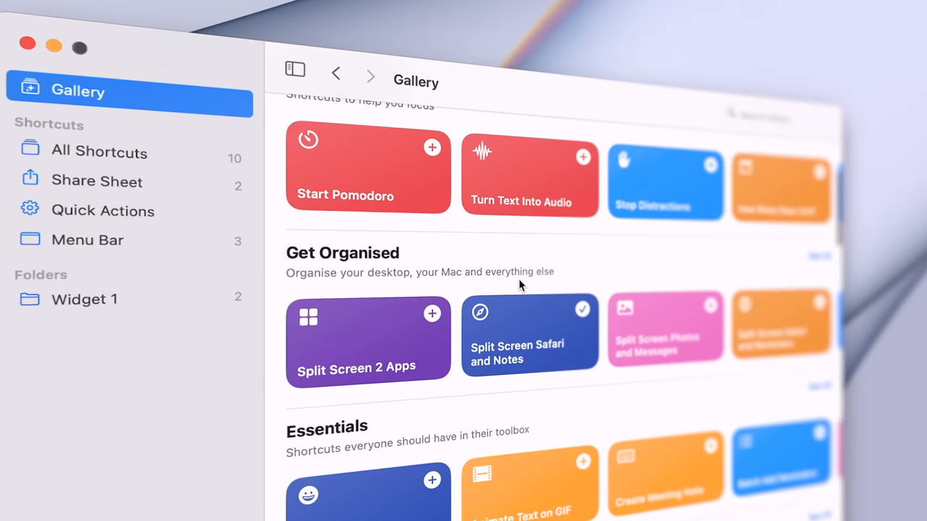
scroll("down", 3)
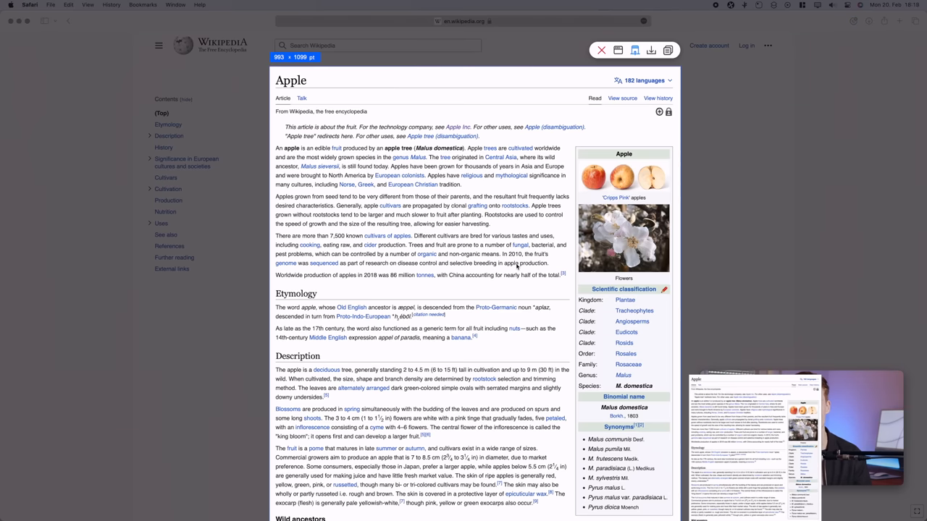
Step: Scroll down the Apple Wikipedia article to extend Xnip's scrolling screenshot
scroll("down", 3)
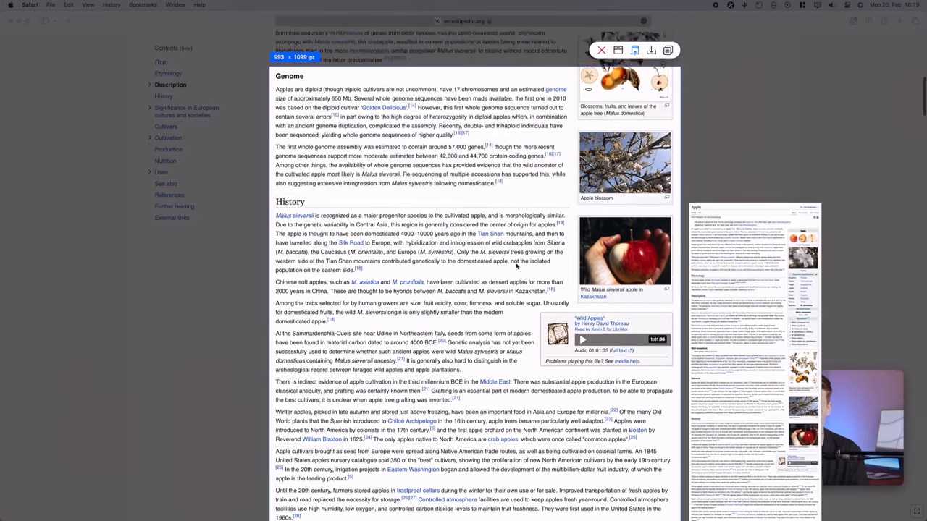
scroll("down", 3)
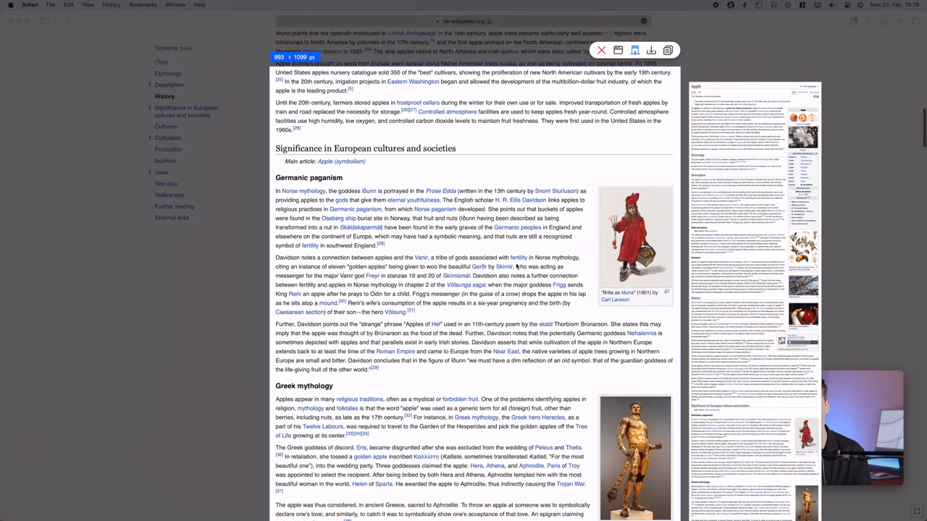
scroll("down", 3)
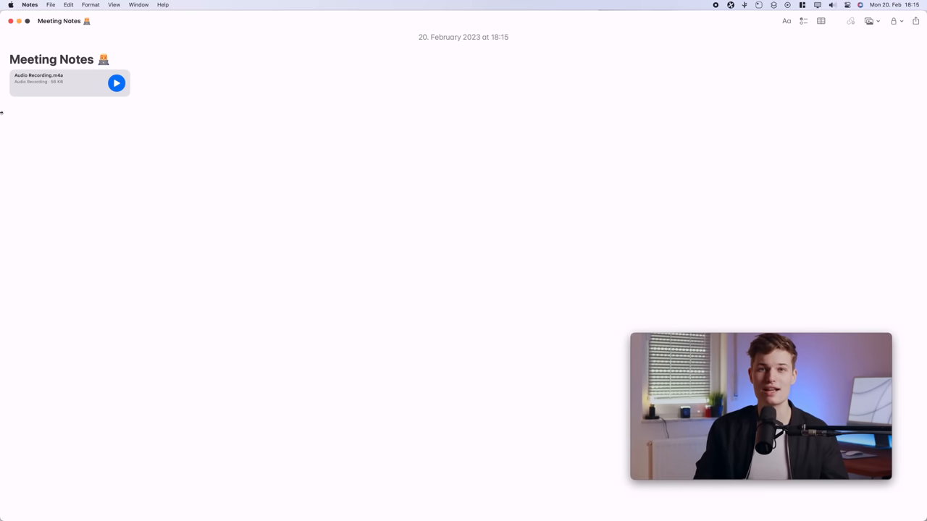
Step: Hold Command in Notes to show the keyboard shortcut overlay
key("cmd")
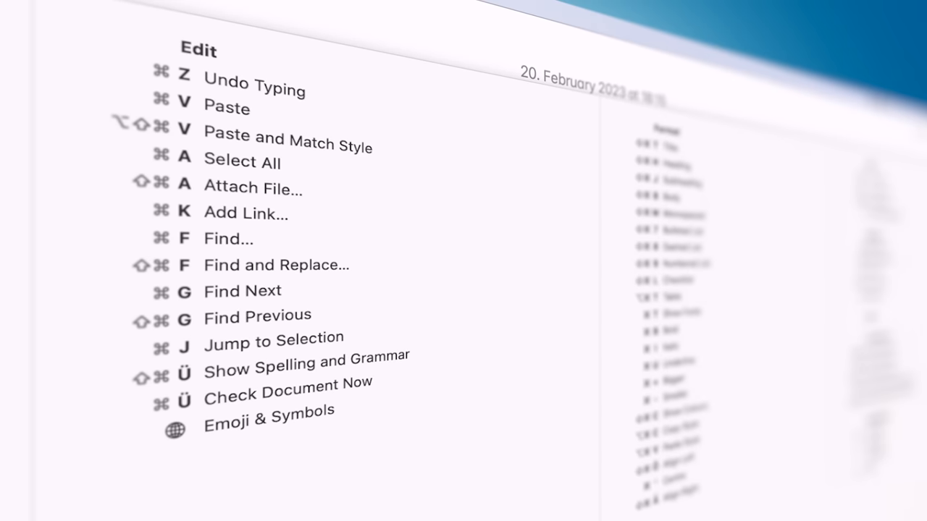
mouse_move(247, 210)
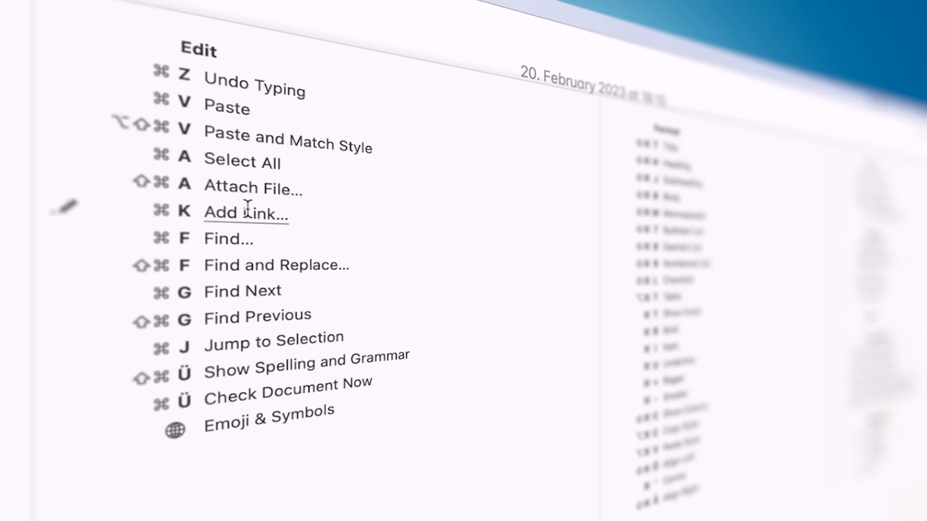